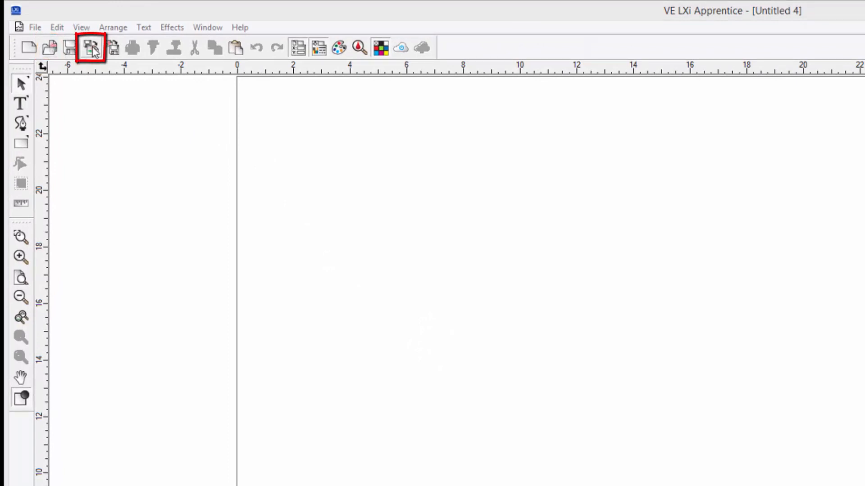
Open the Import dialog on the Artworks folder, showing All Readable files.
click(88, 47)
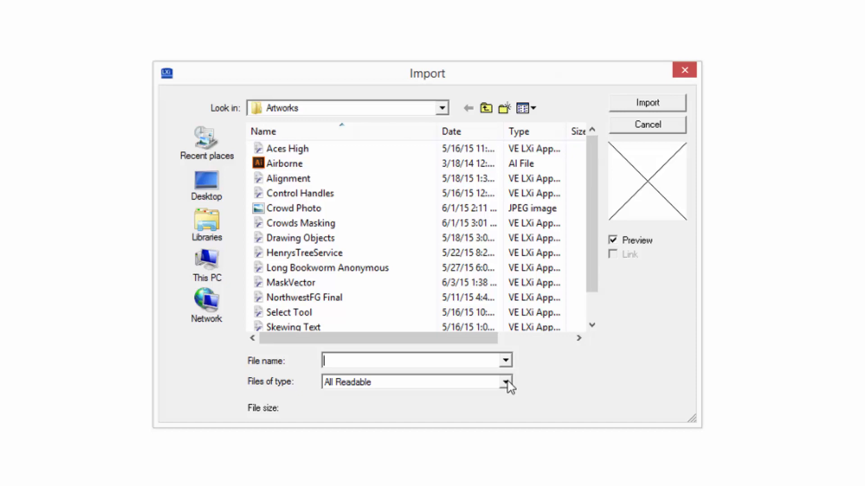
click(505, 383)
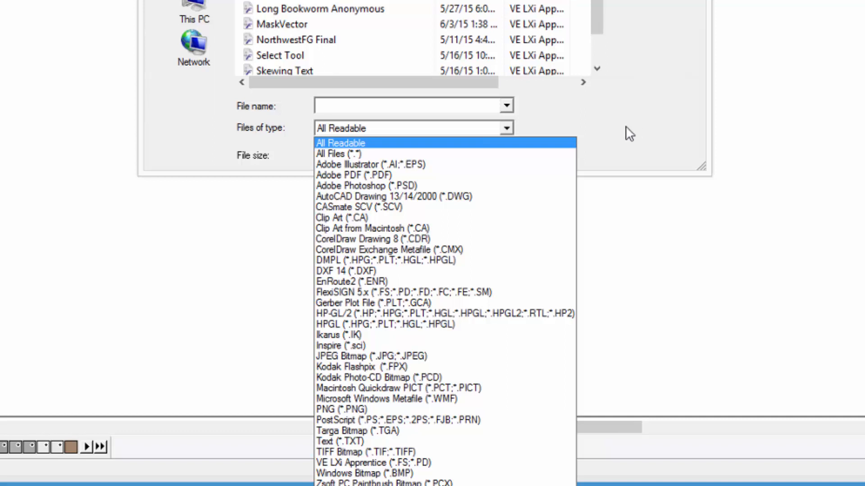
mouse_move(612, 140)
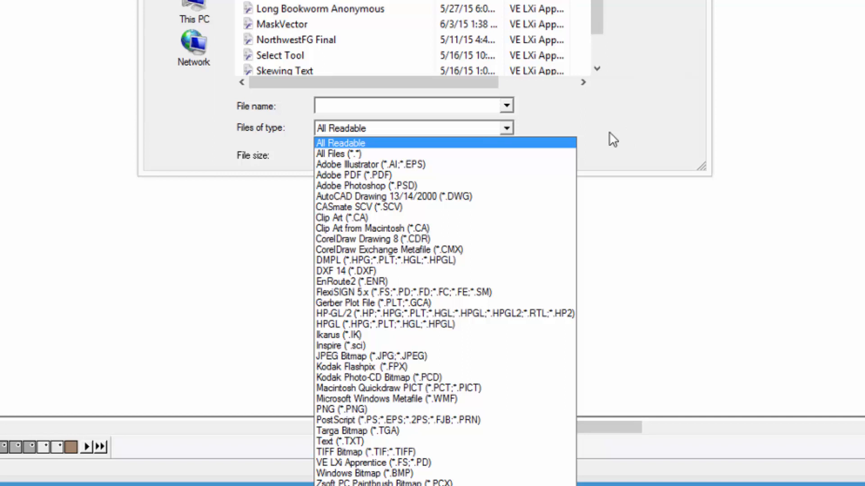
mouse_move(449, 172)
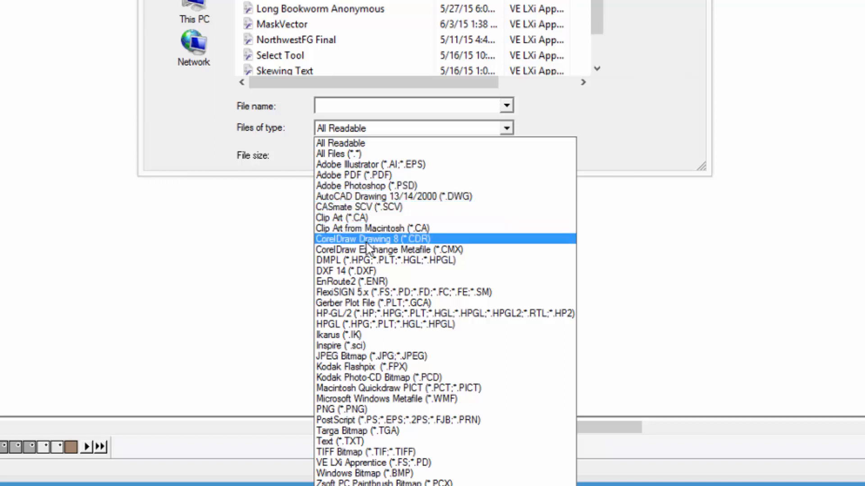
mouse_move(363, 245)
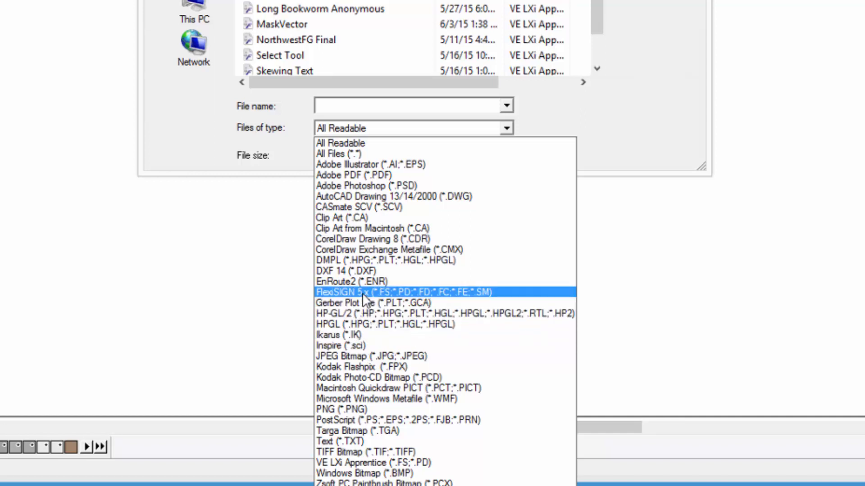
mouse_move(366, 178)
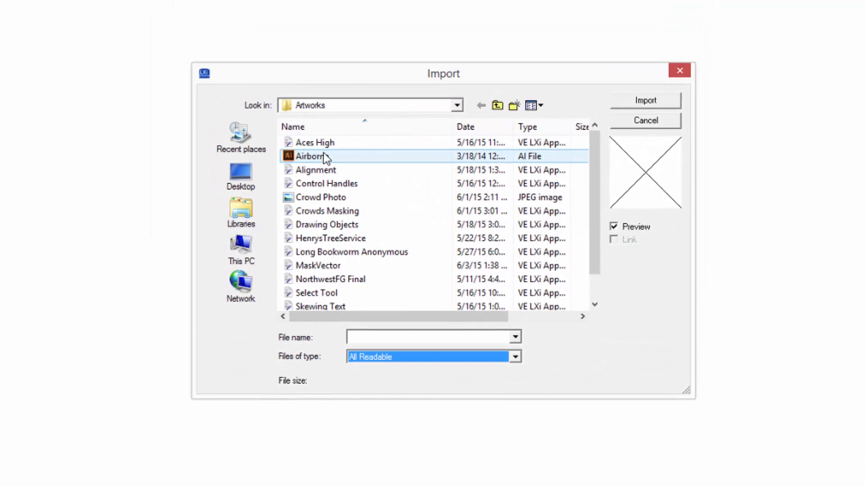
Select the Airborne (AI File) artwork in the Import dialog.
click(313, 156)
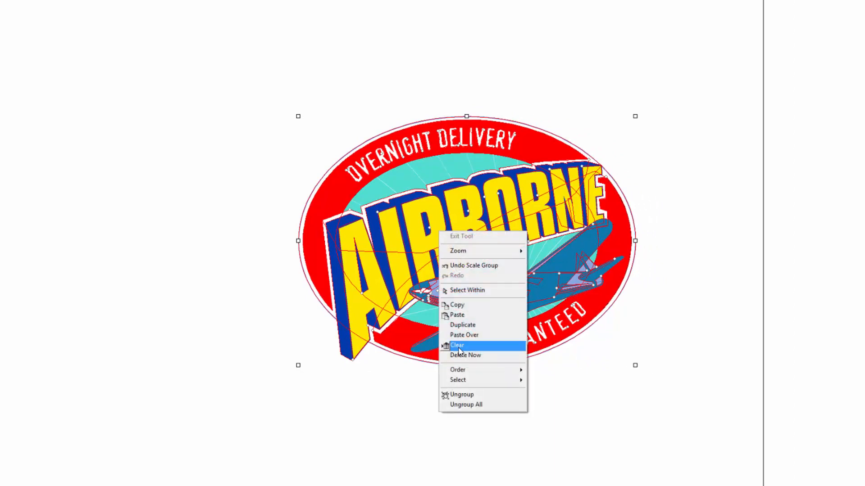
Clear the imported Airborne logo from the page.
click(460, 345)
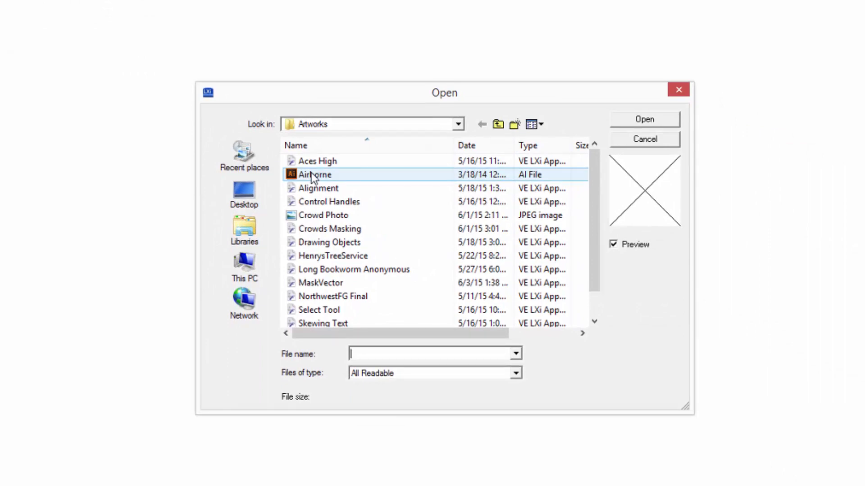
Open the Airborne Illustrator file, then preview the new LXi Airborne copy in Artworks.
click(314, 174)
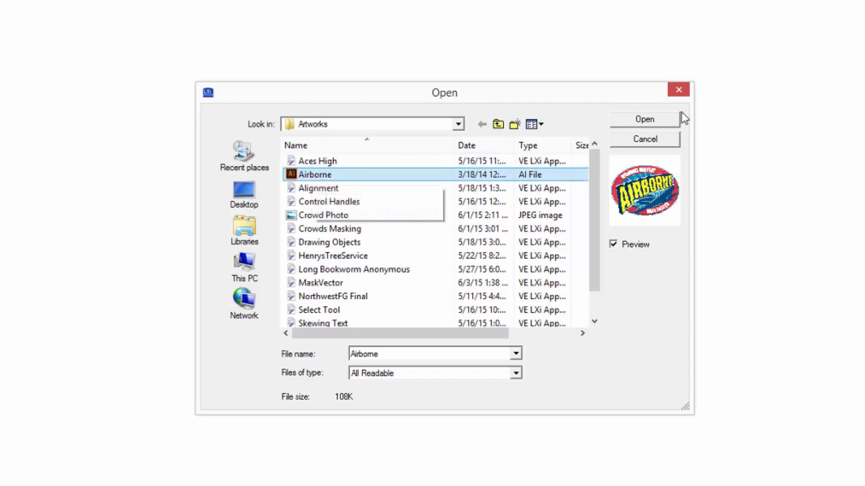
click(645, 120)
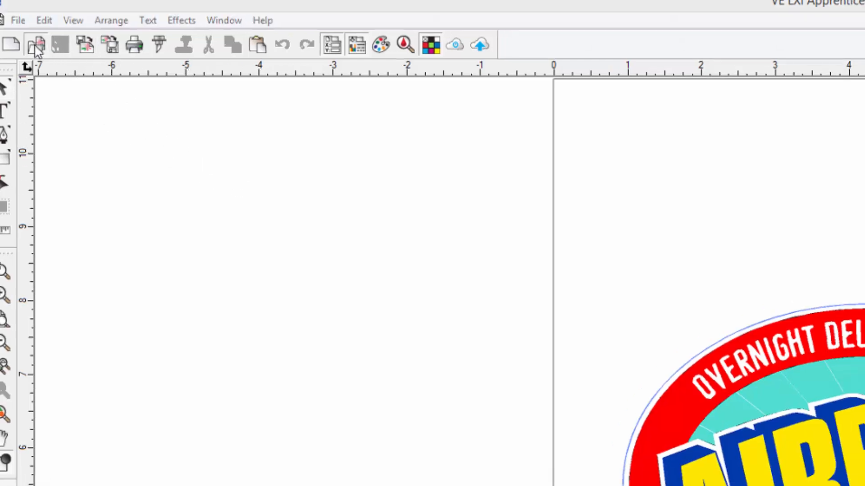
click(35, 44)
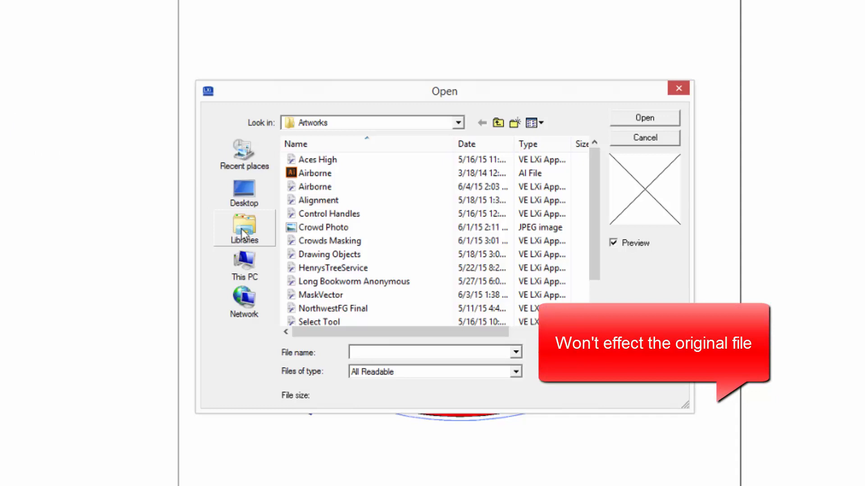
click(315, 187)
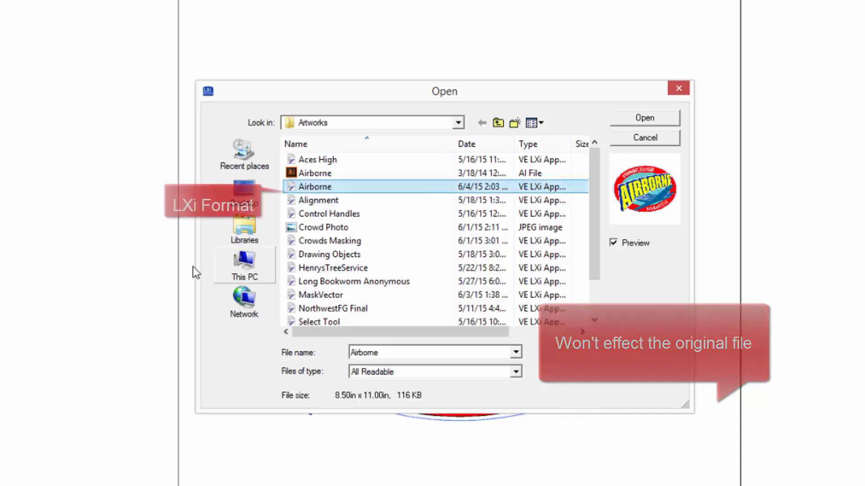